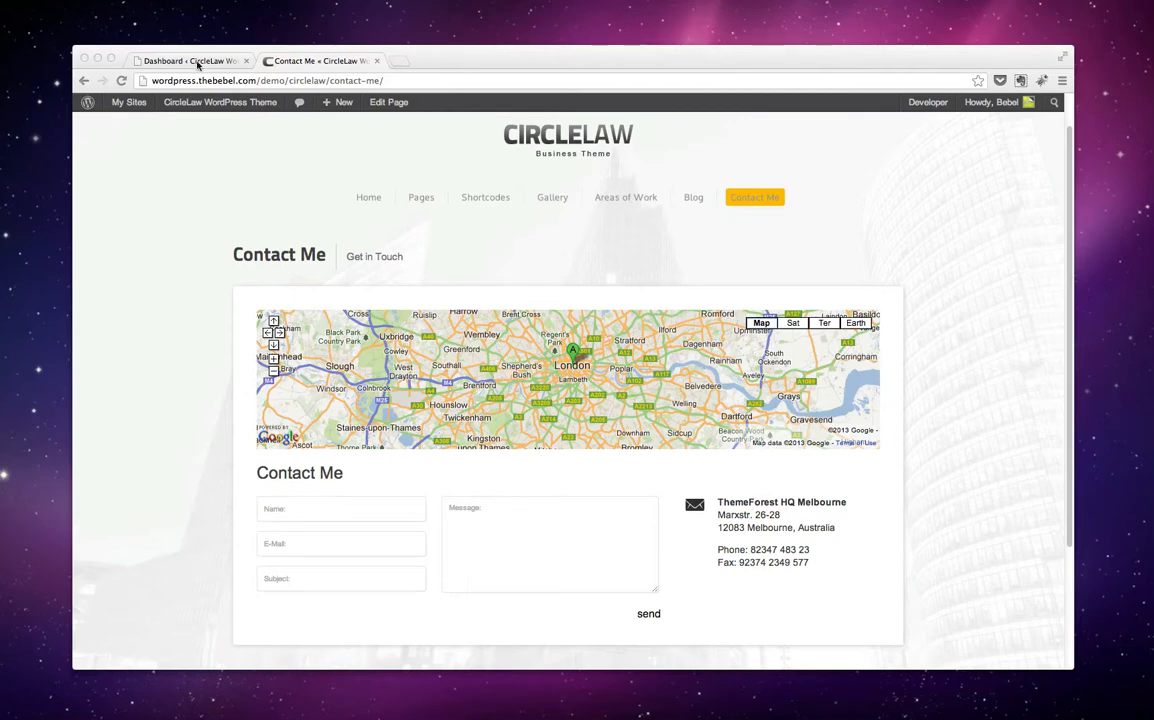
# - Show the All Pages list from the dashboard and locate the Contact Me page
pyautogui.click(184, 60)
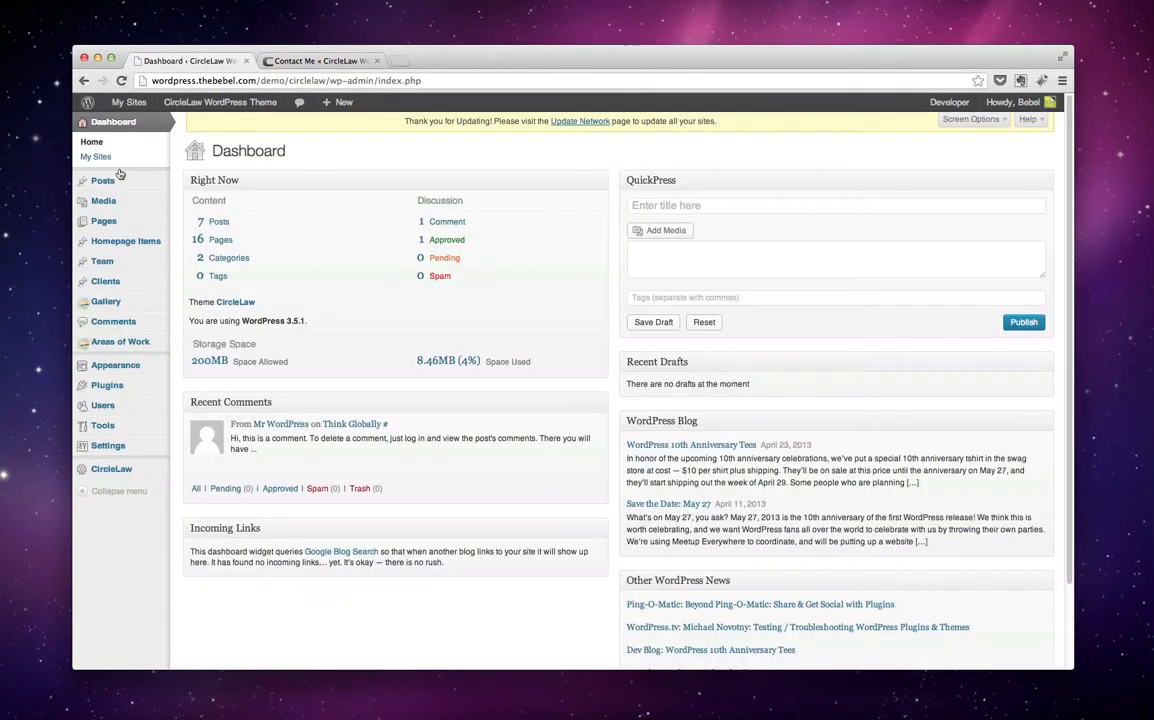
pyautogui.click(104, 220)
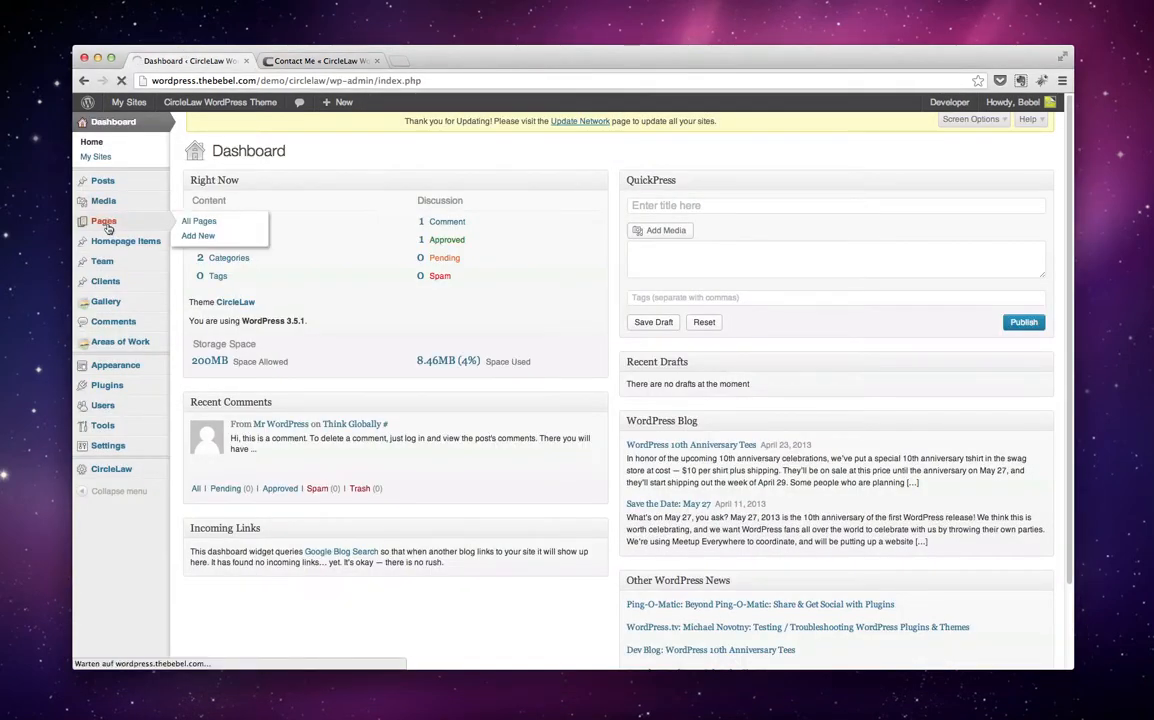
pyautogui.click(198, 220)
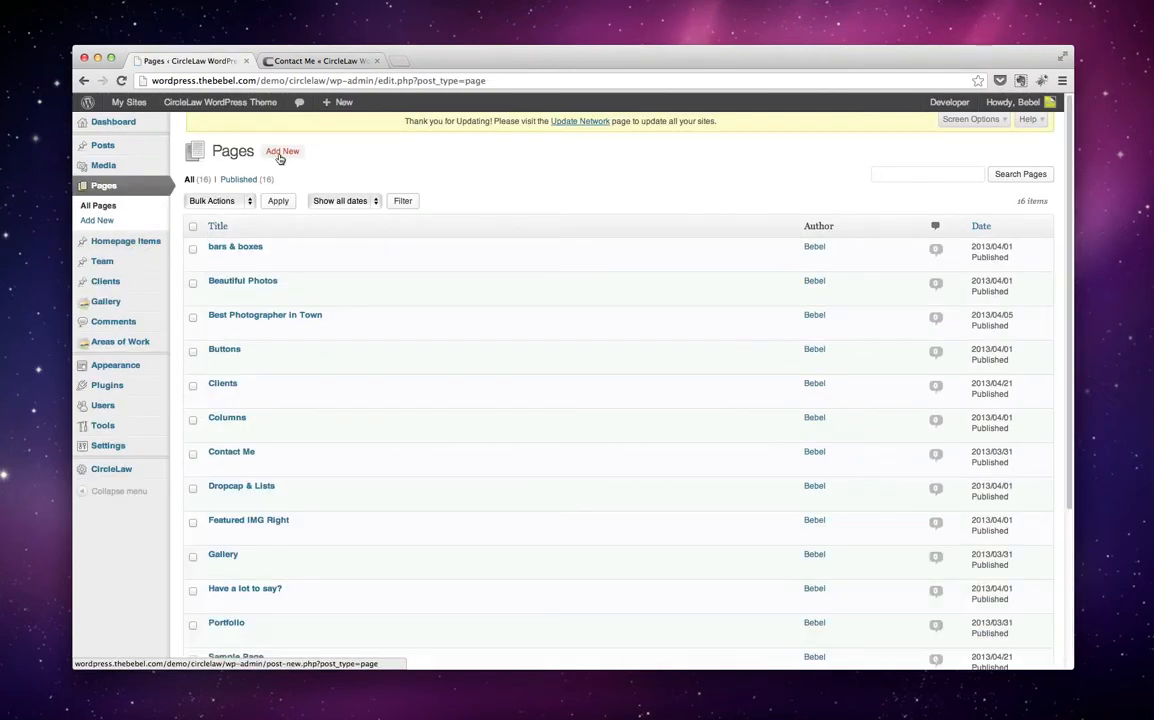
pyautogui.scroll(-3)
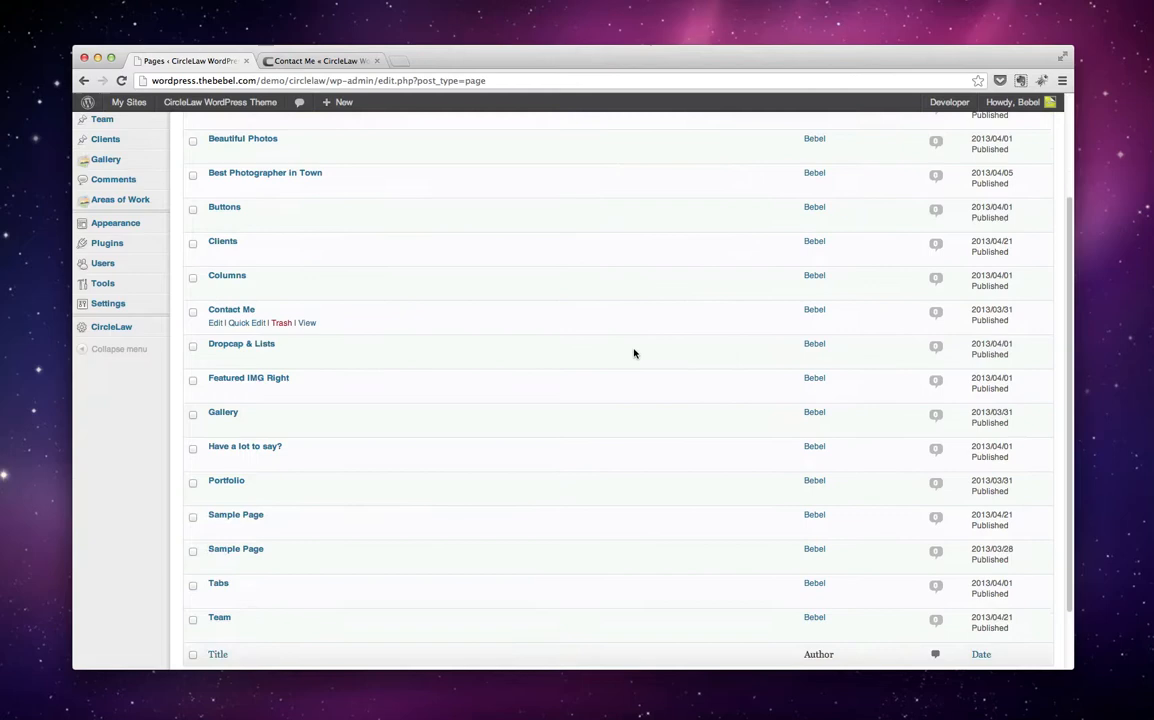
pyautogui.scroll(-3)
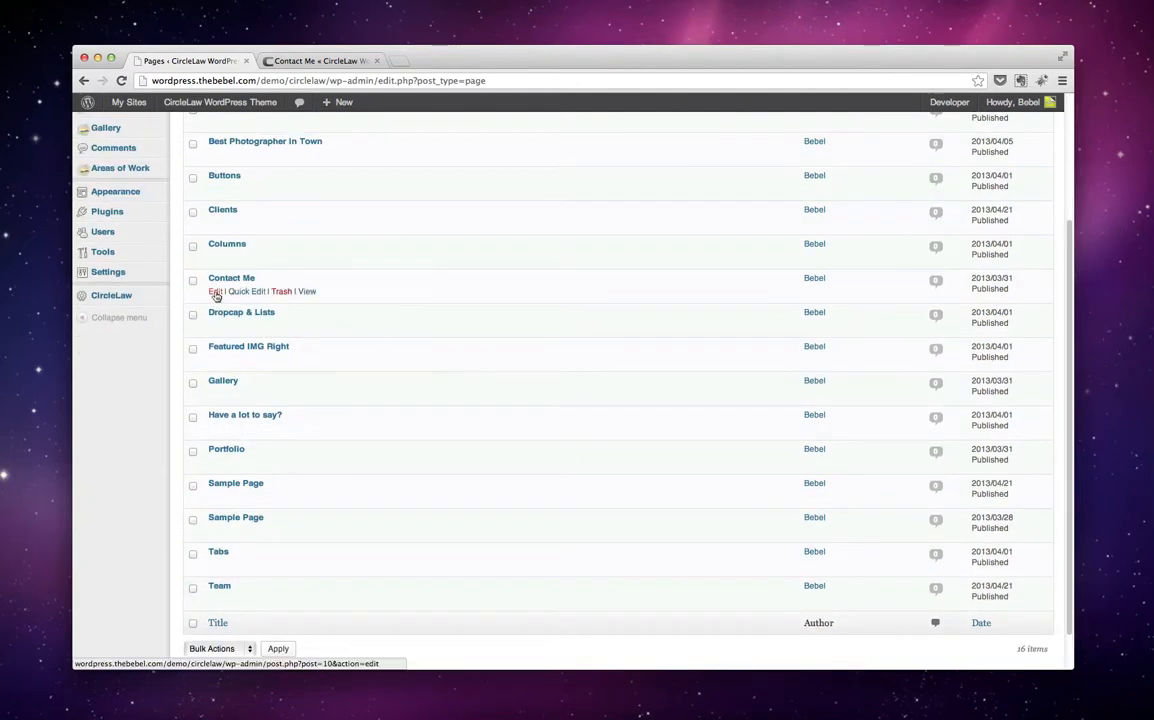
# - Edit the Contact Me page and set its template to Contact Page
pyautogui.click(216, 292)
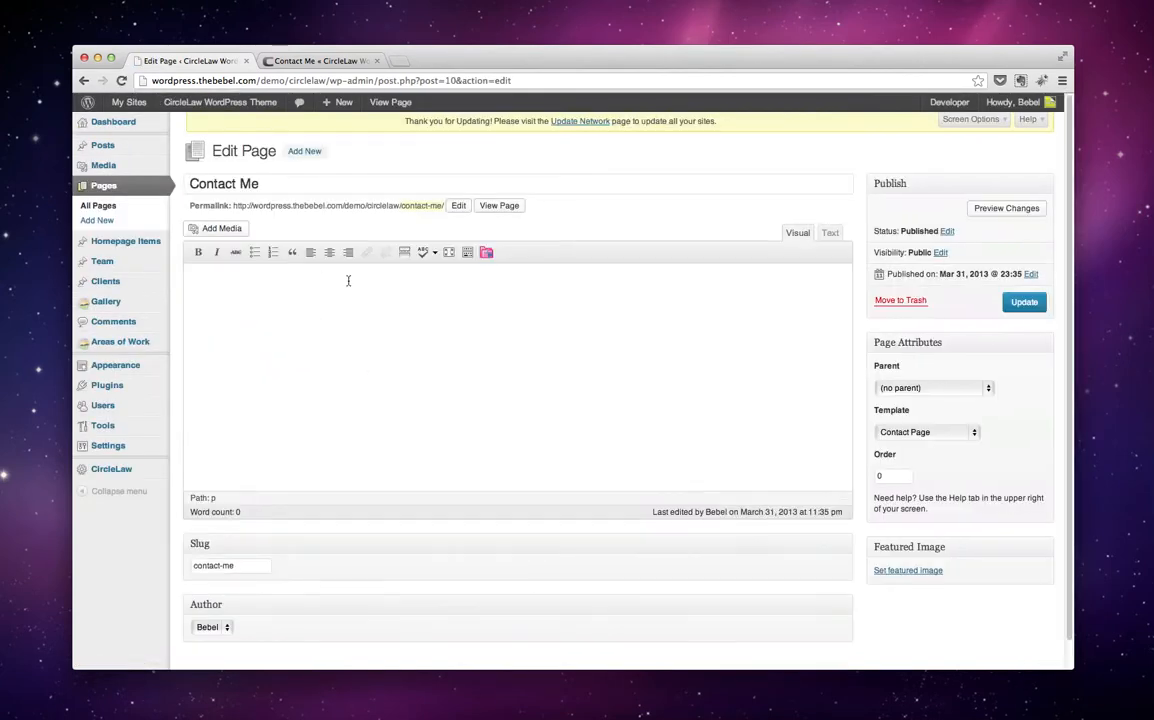
pyautogui.moveTo(868, 430)
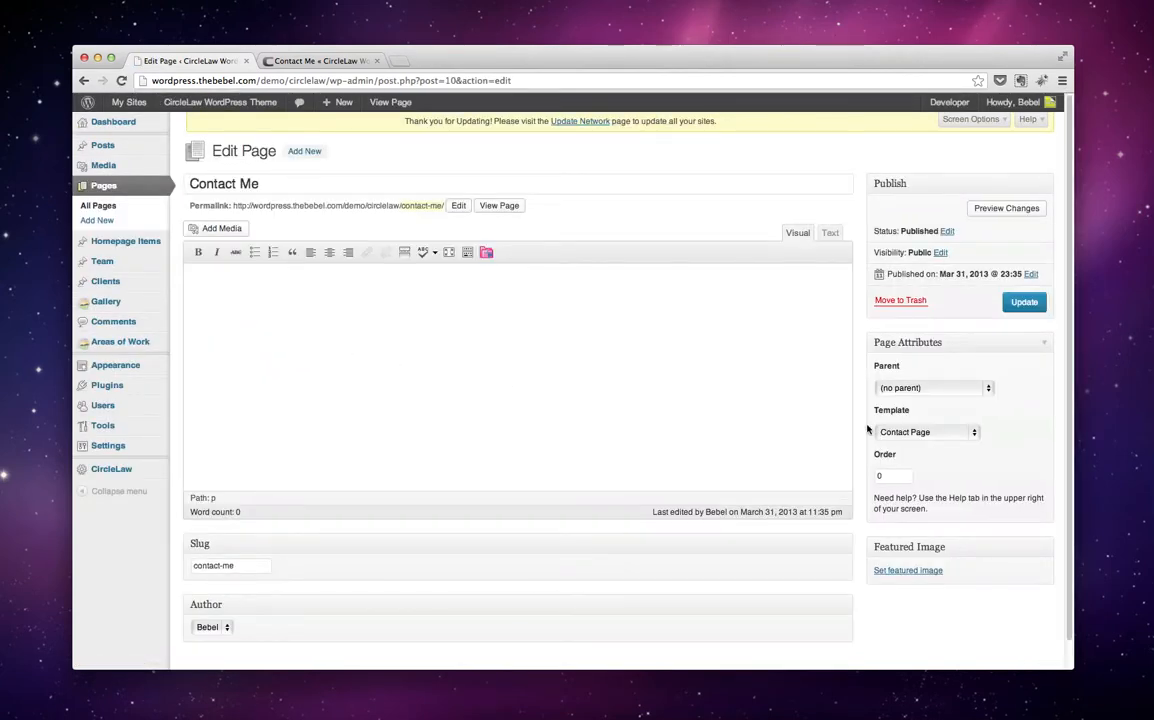
pyautogui.click(928, 432)
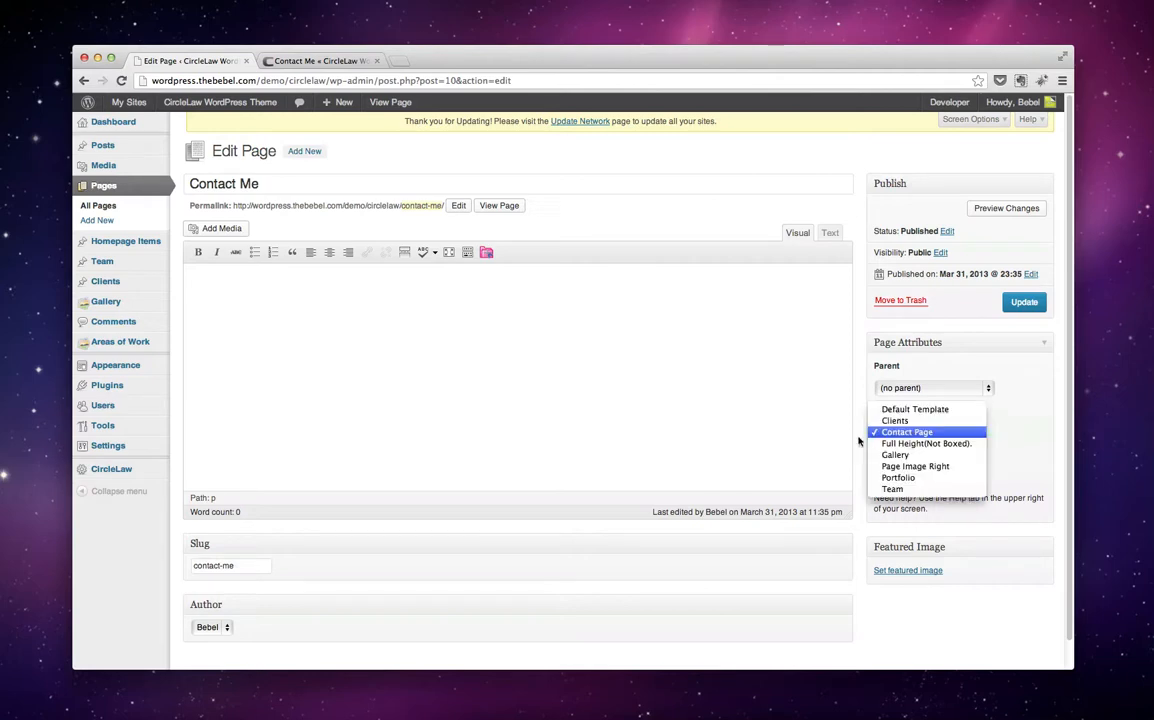
pyautogui.click(904, 432)
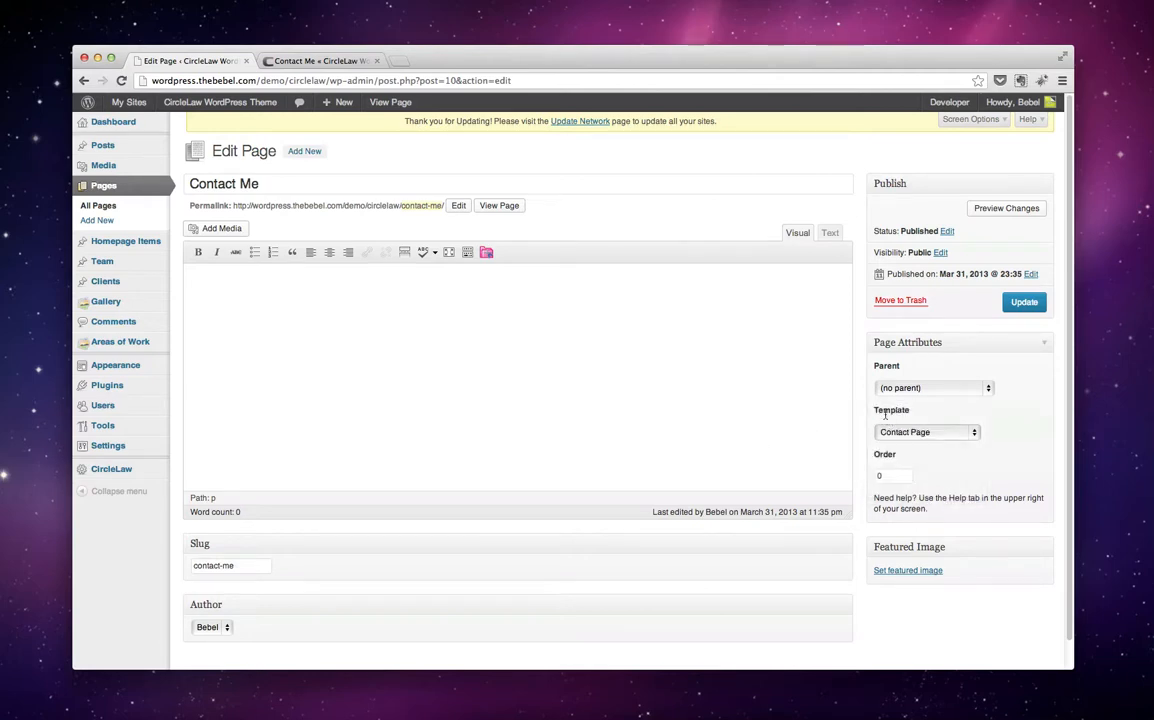
pyautogui.moveTo(924, 348)
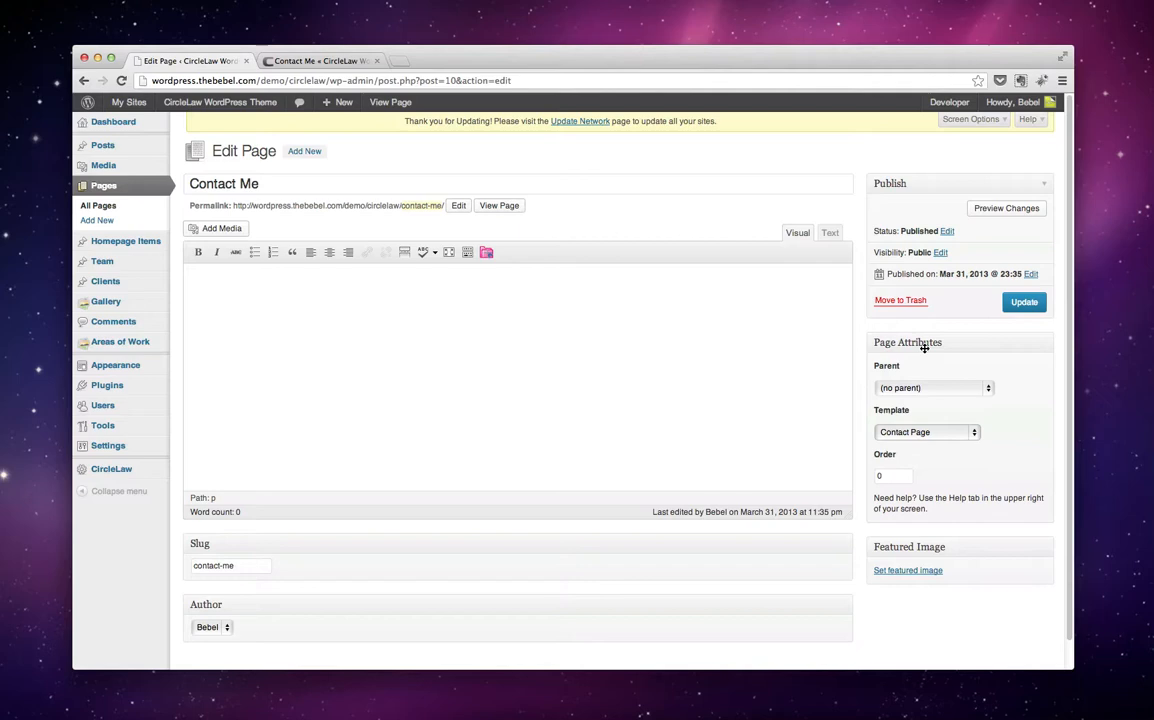
pyautogui.moveTo(172, 366)
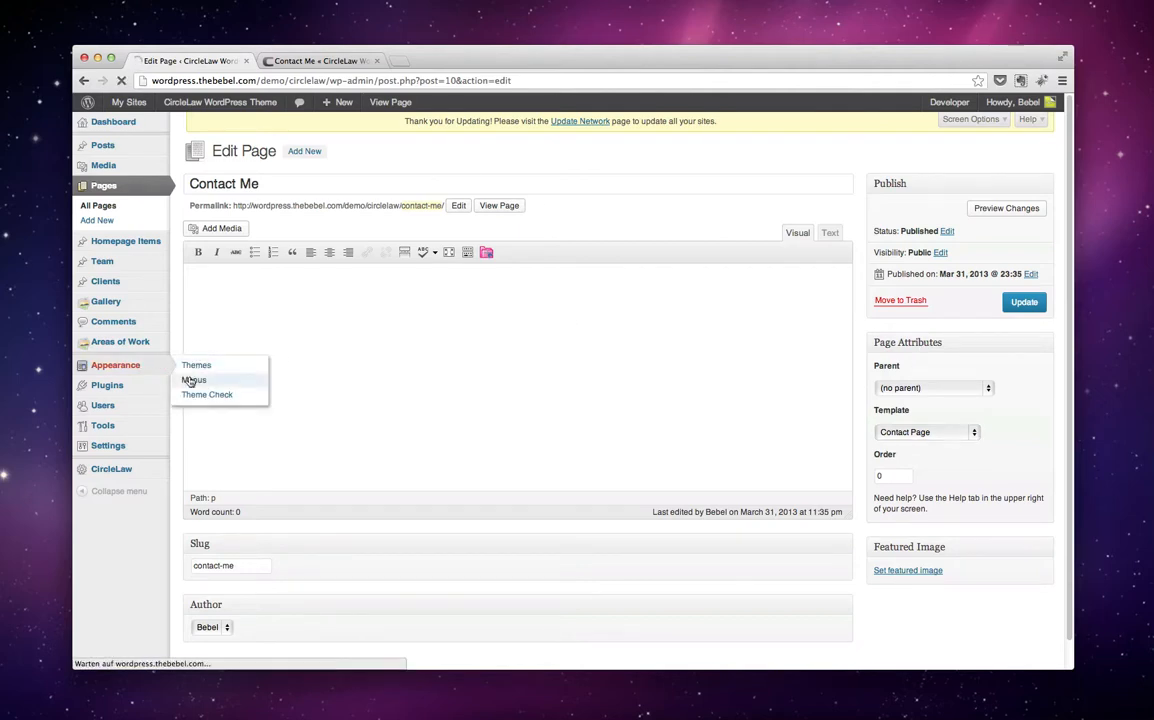
pyautogui.moveTo(194, 380)
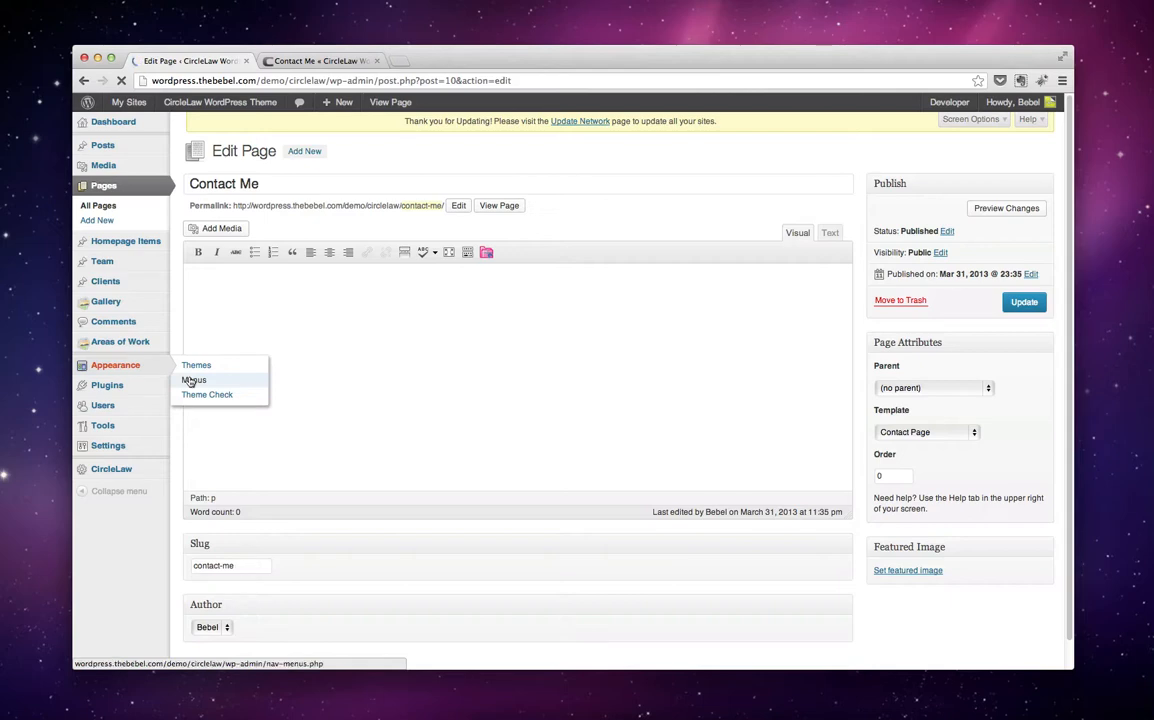
# - Show the Menus screen with the Header menu under Appearance
pyautogui.click(196, 380)
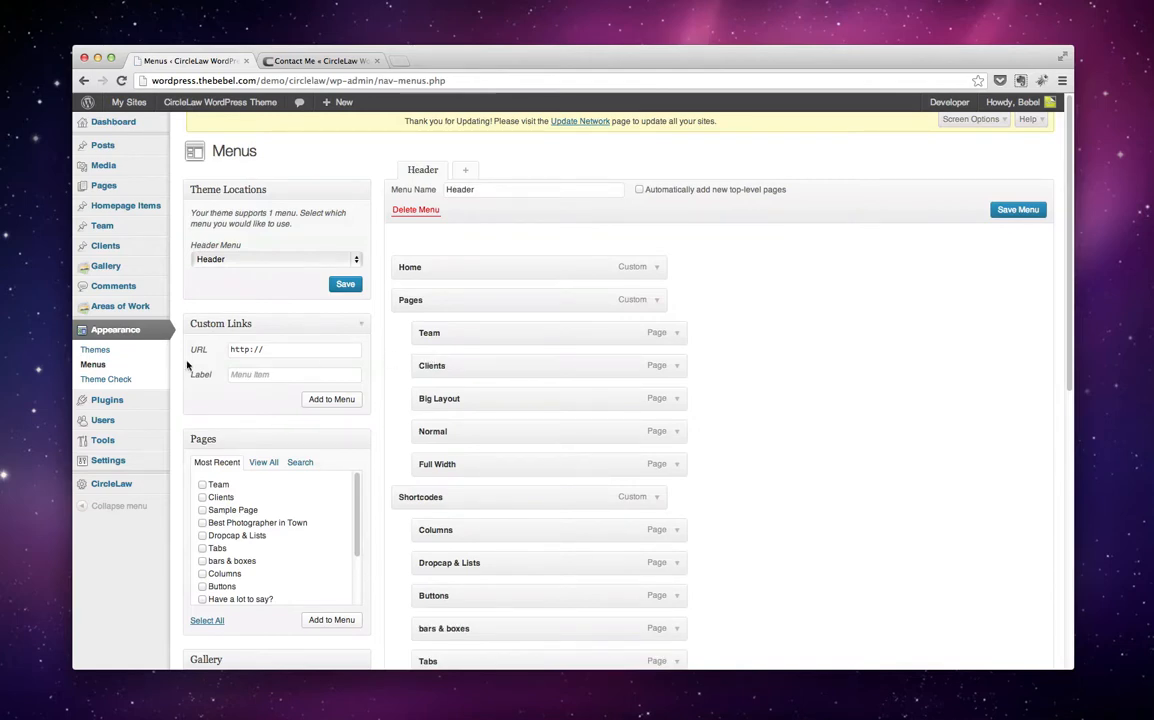
pyautogui.moveTo(110, 482)
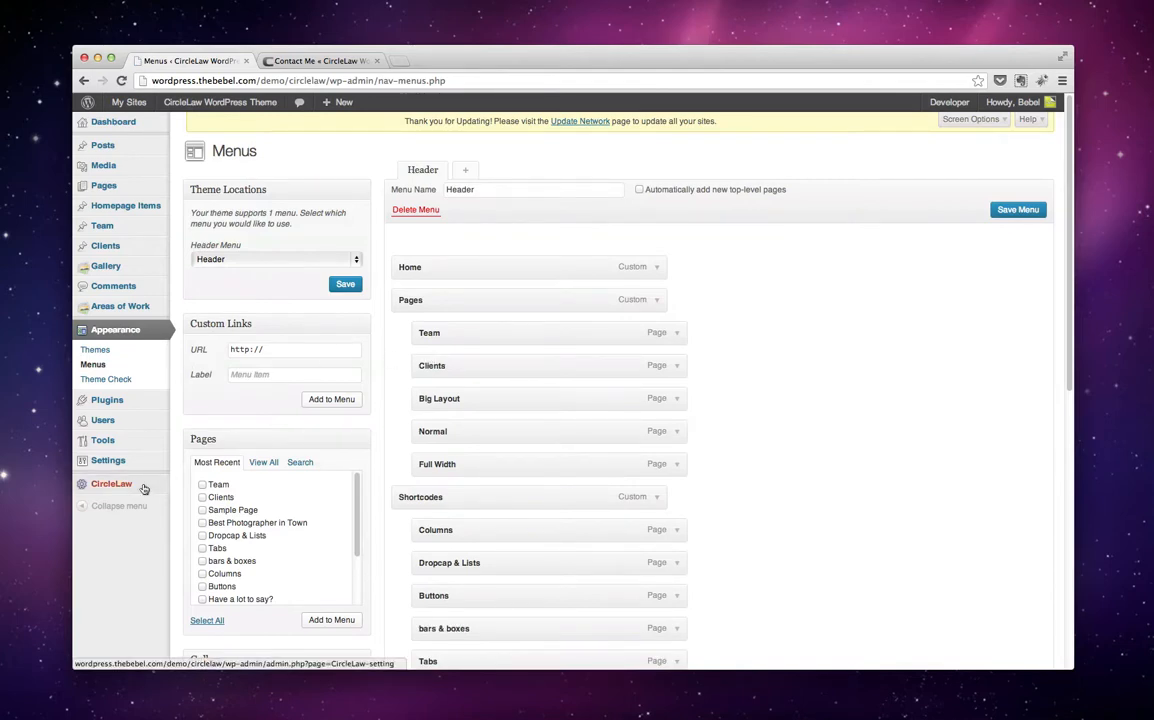
# - Go to the CircleLaw theme settings and view the Contact Me page on the live site
pyautogui.click(100, 486)
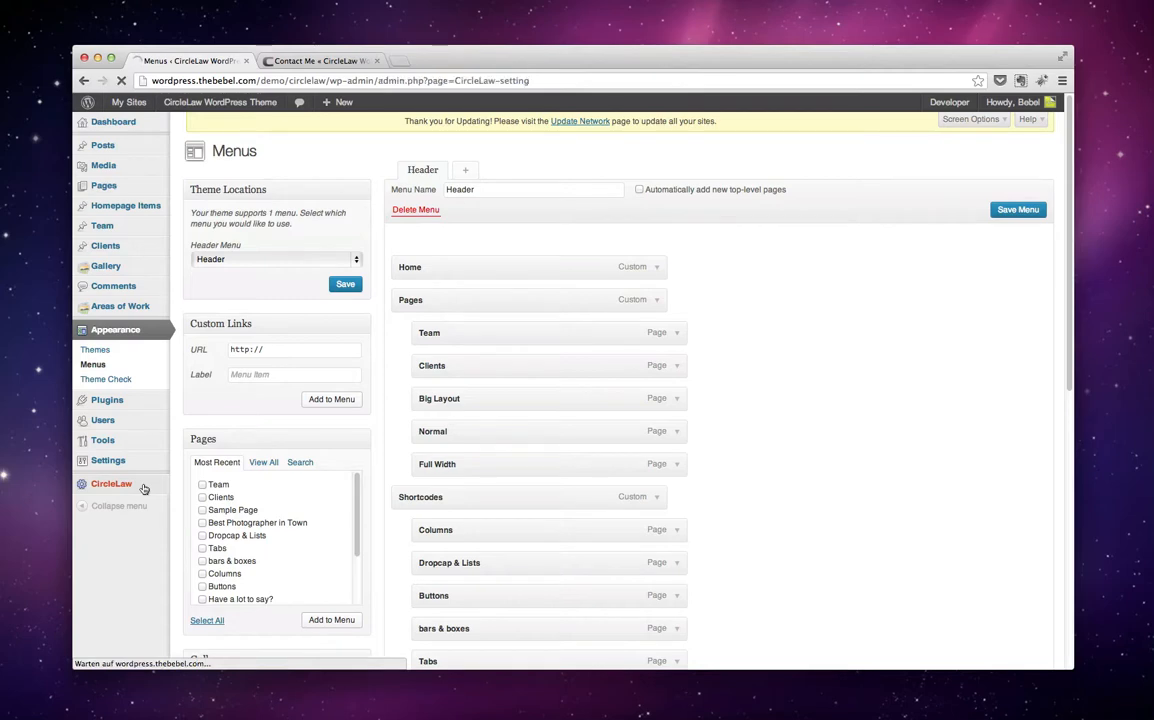
pyautogui.click(104, 480)
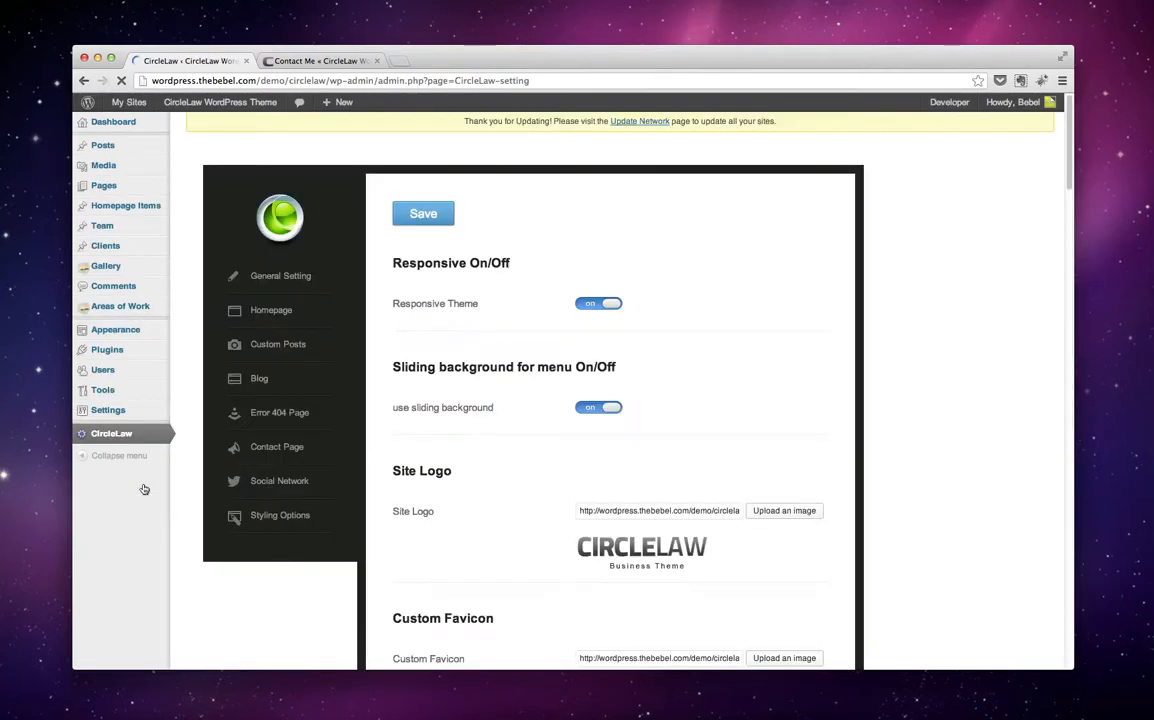
pyautogui.click(276, 448)
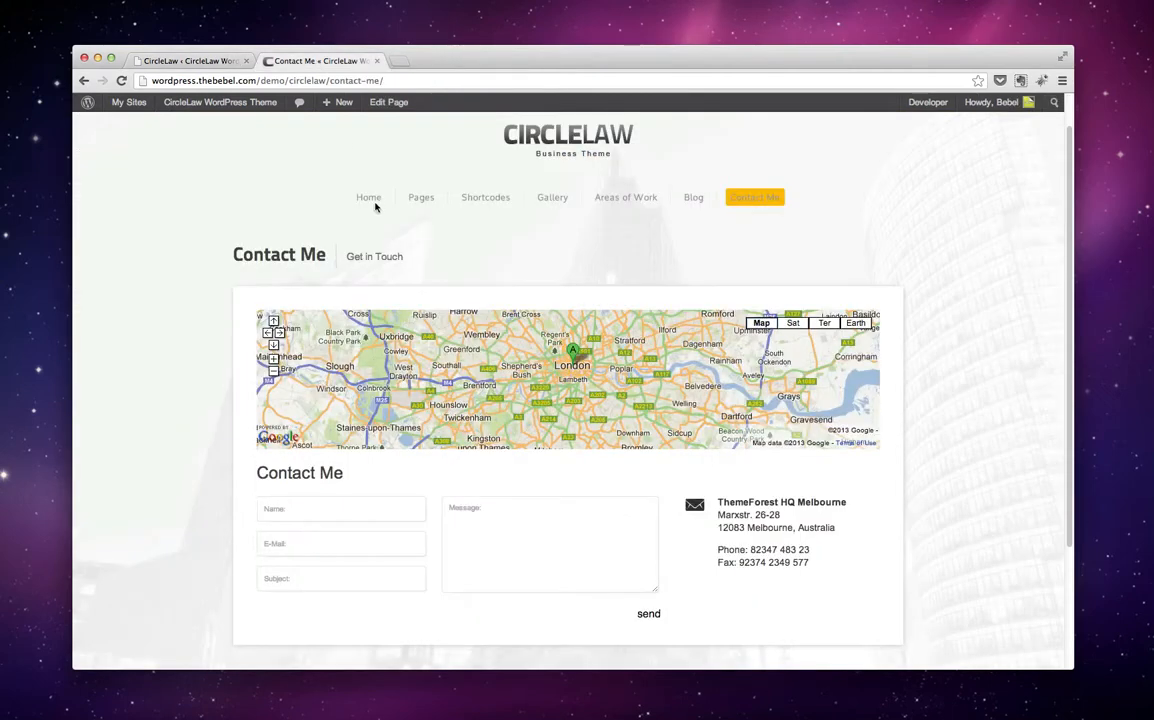
pyautogui.moveTo(234, 102)
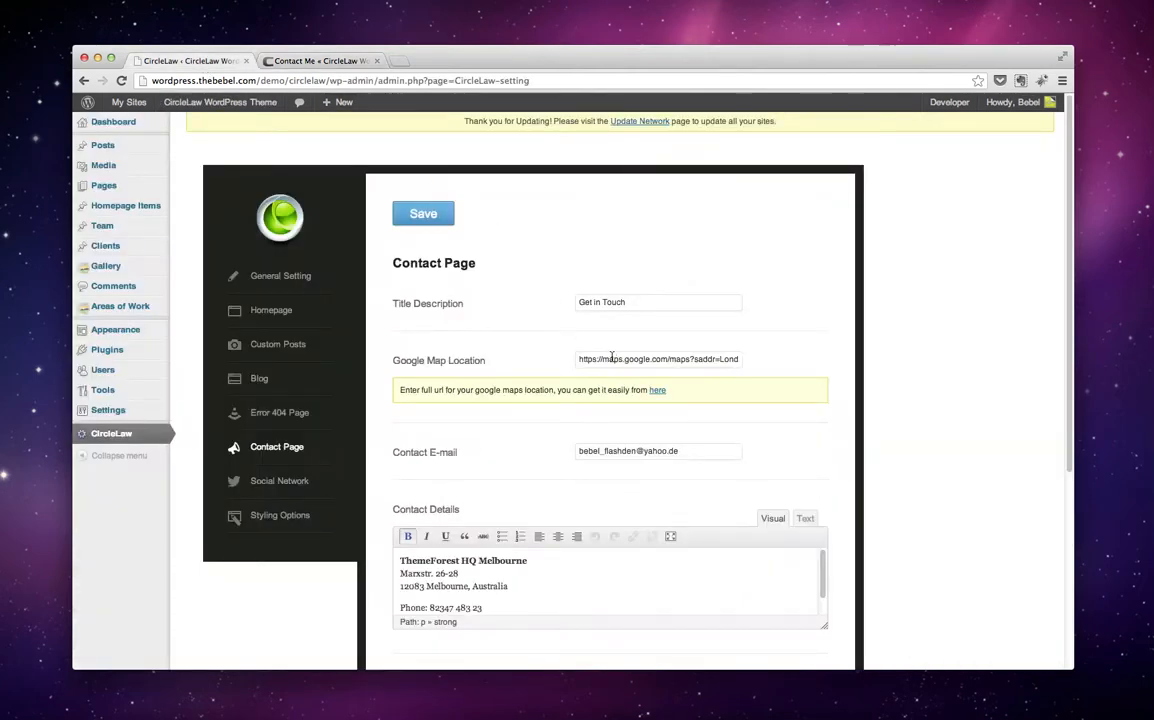
# - Review the Contact Page options down to the Message after send field, then view the live Contact Me page
pyautogui.scroll(-3)
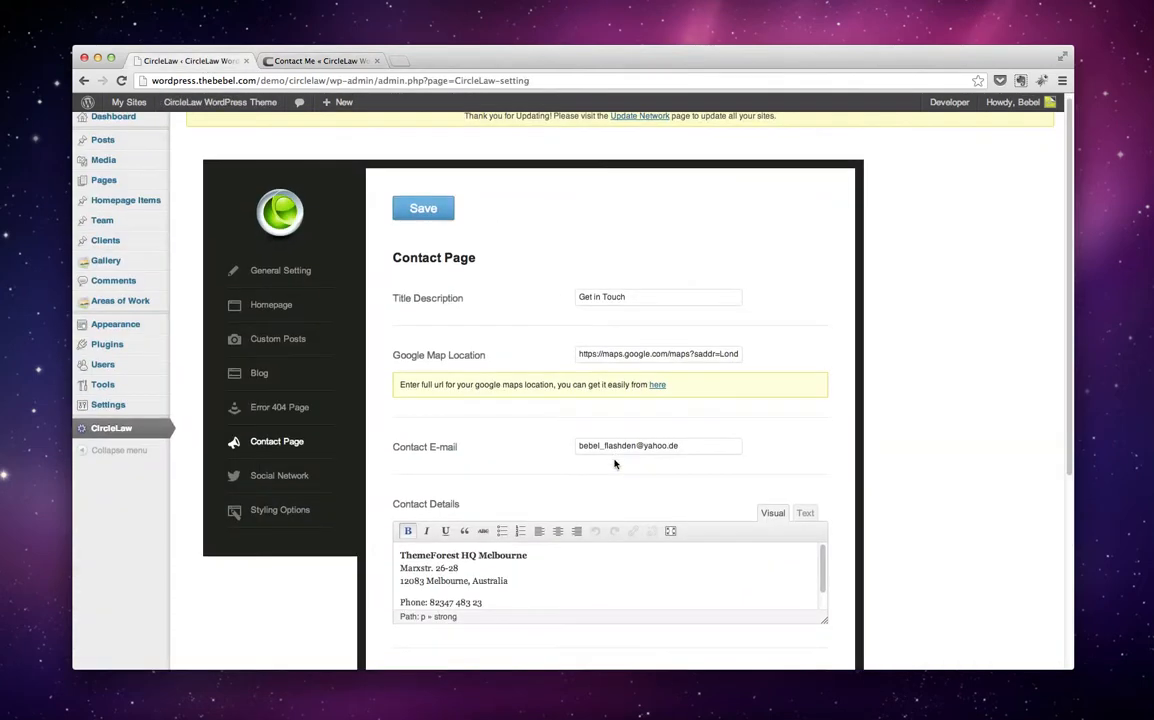
pyautogui.scroll(-3)
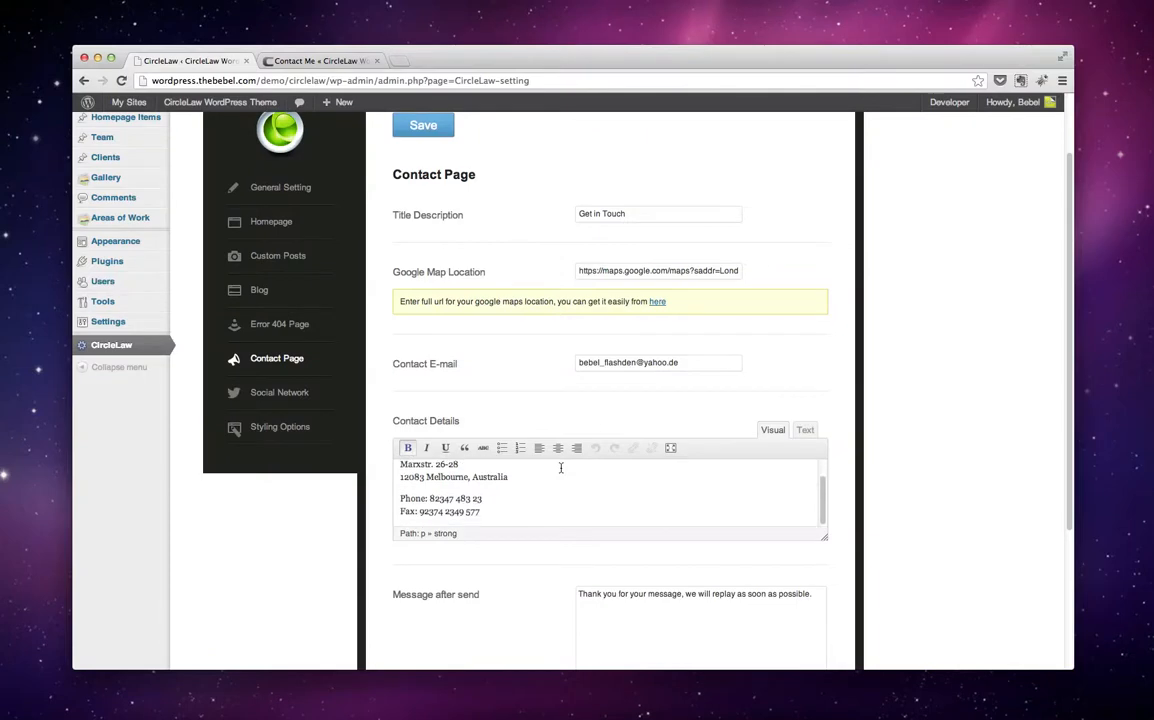
pyautogui.scroll(-3)
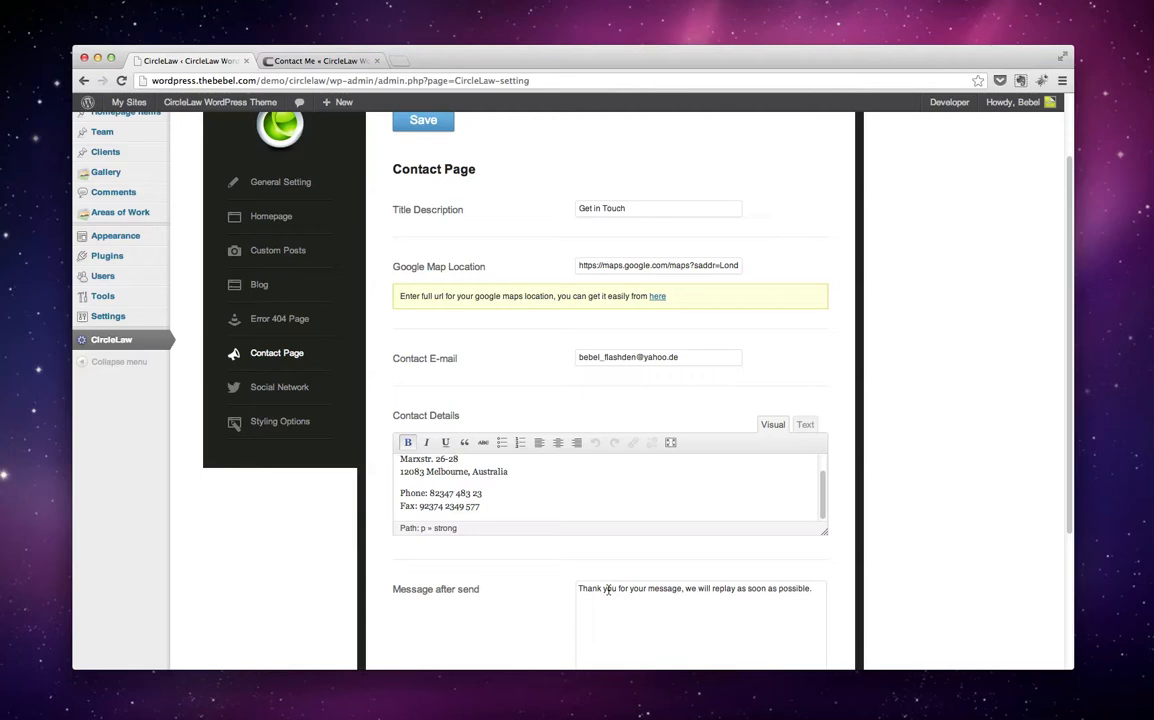
pyautogui.click(424, 120)
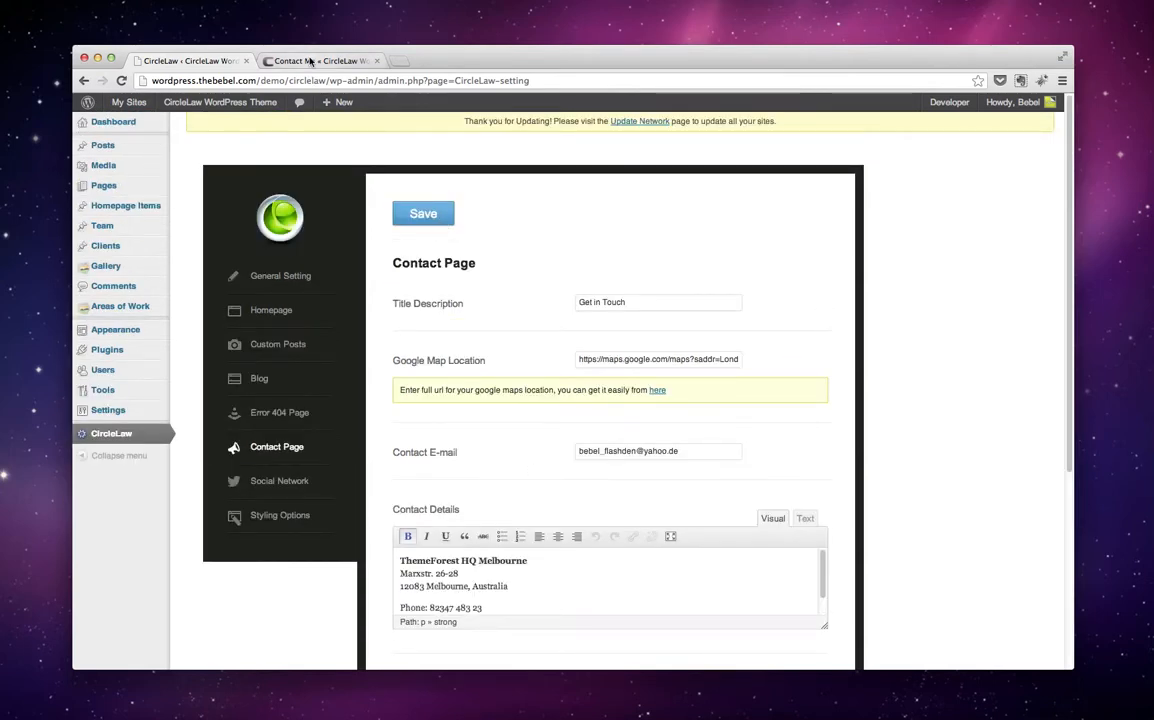
pyautogui.click(310, 60)
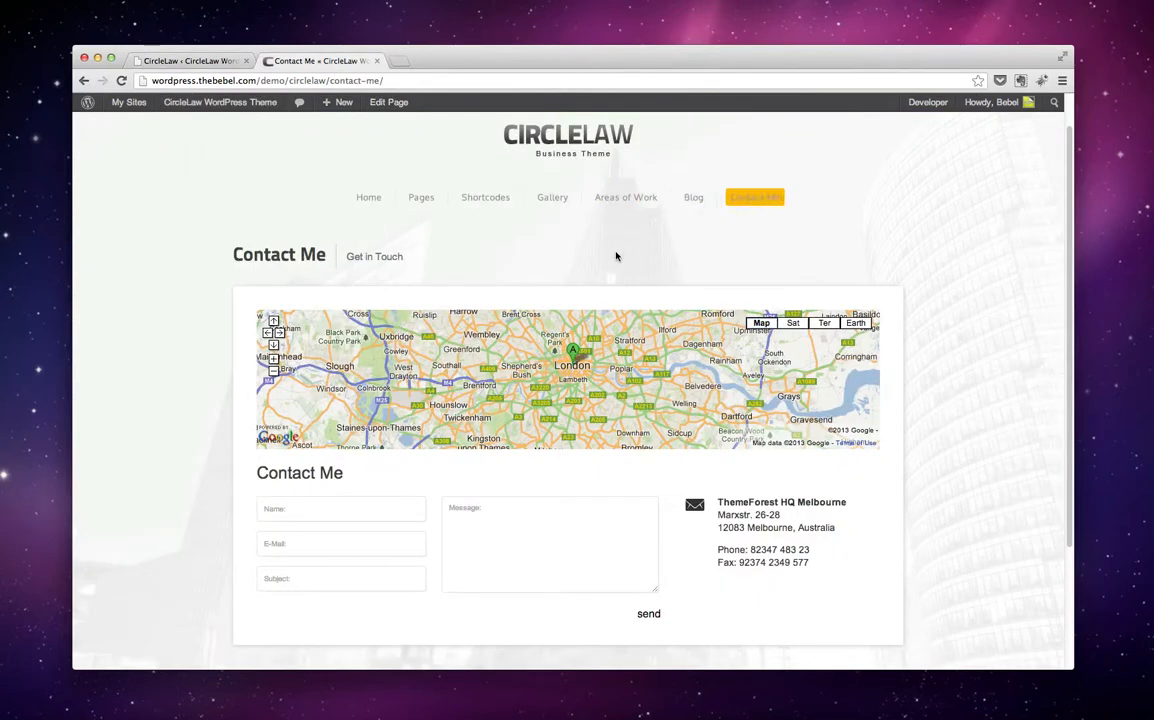